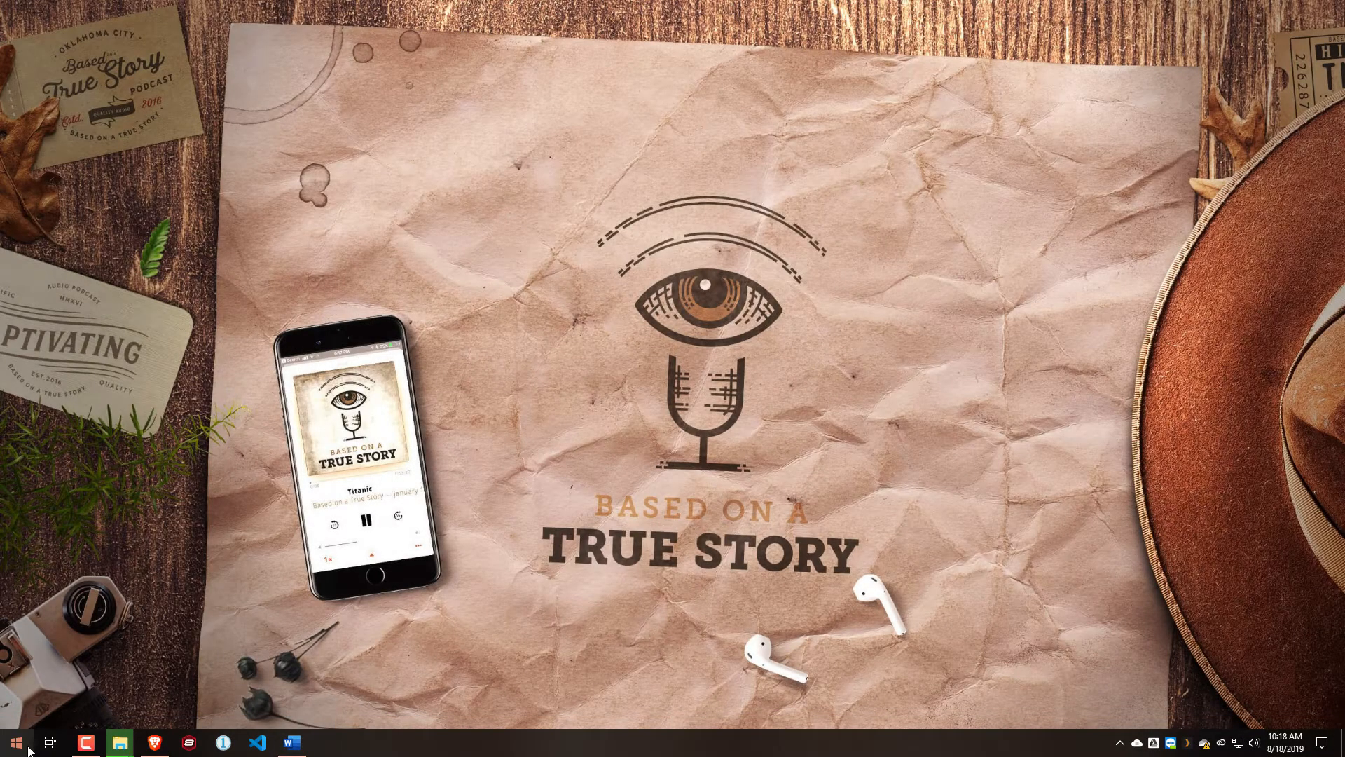
Step: Reach Personalization in Settings from the Start menu's gear, landing on the Background page
left_click(14, 743)
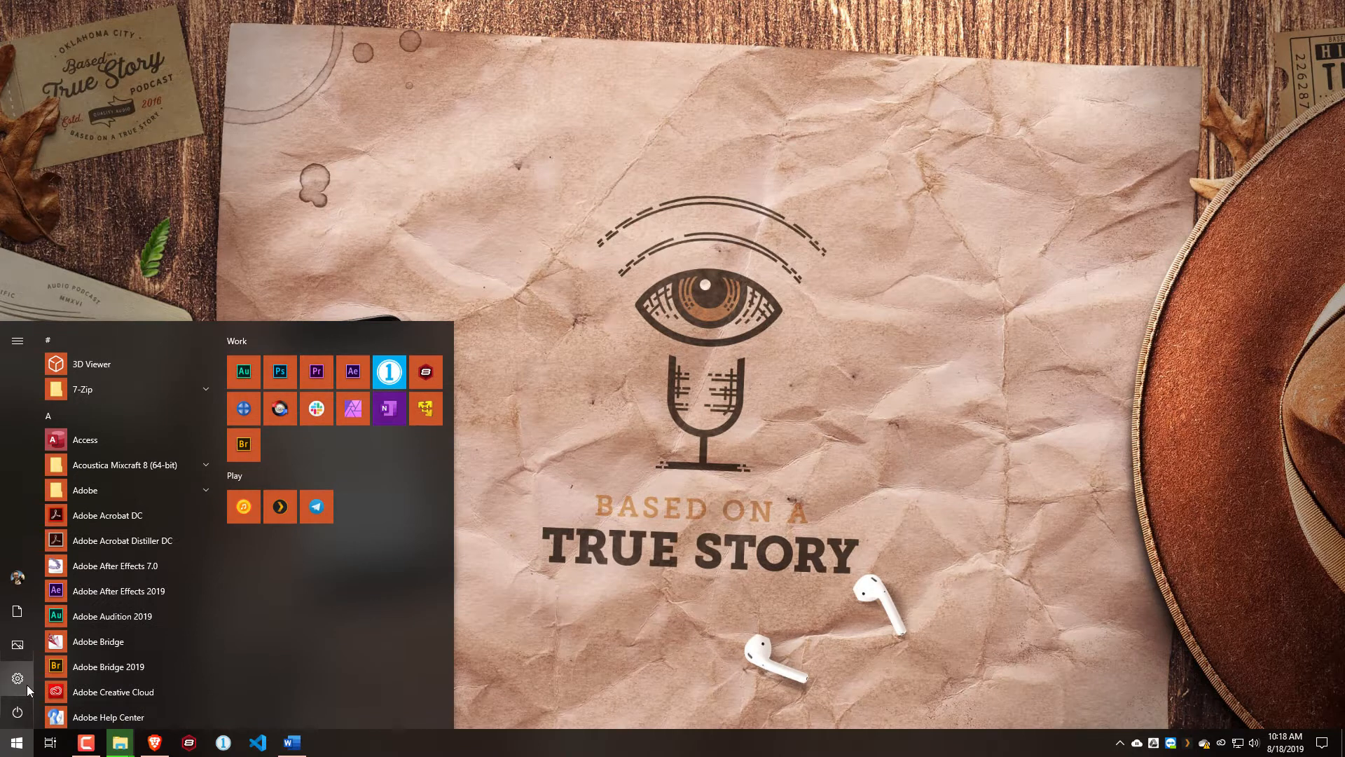
left_click(17, 678)
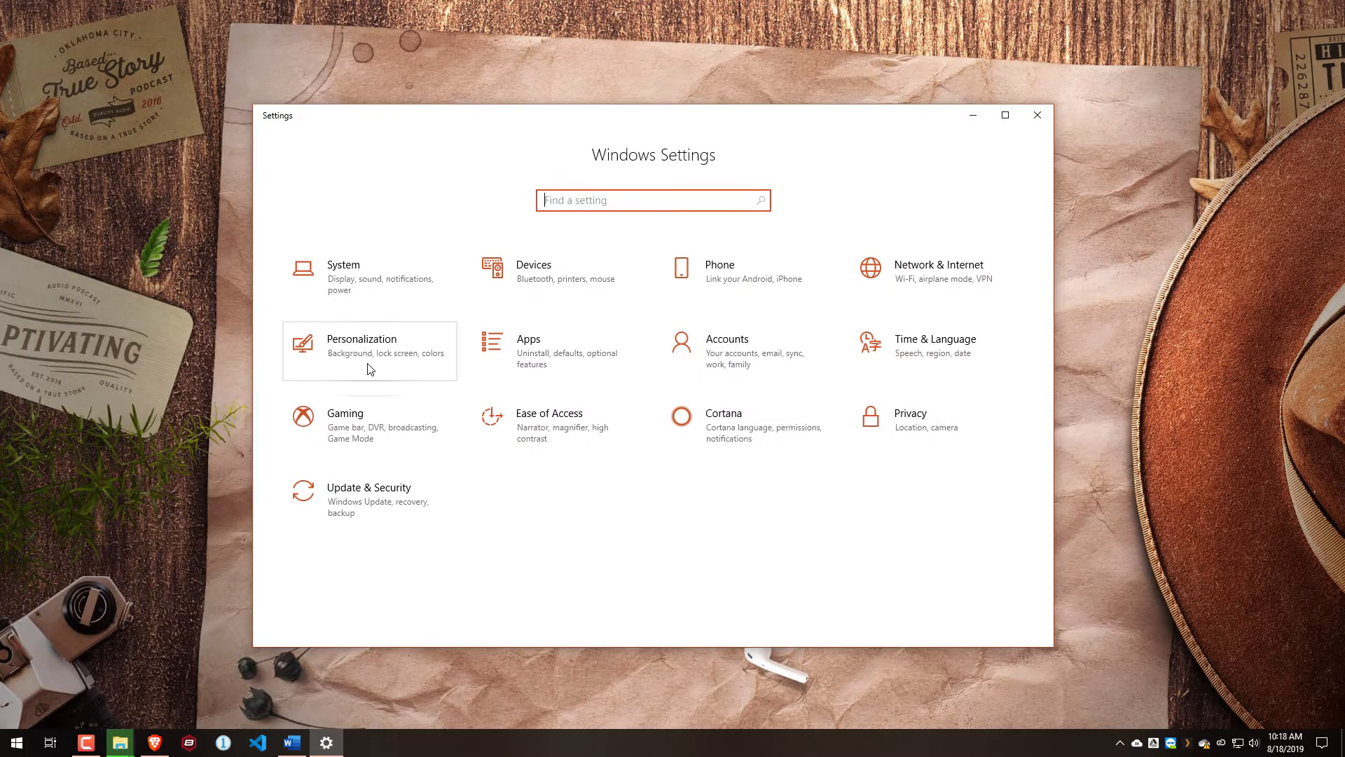
left_click(361, 350)
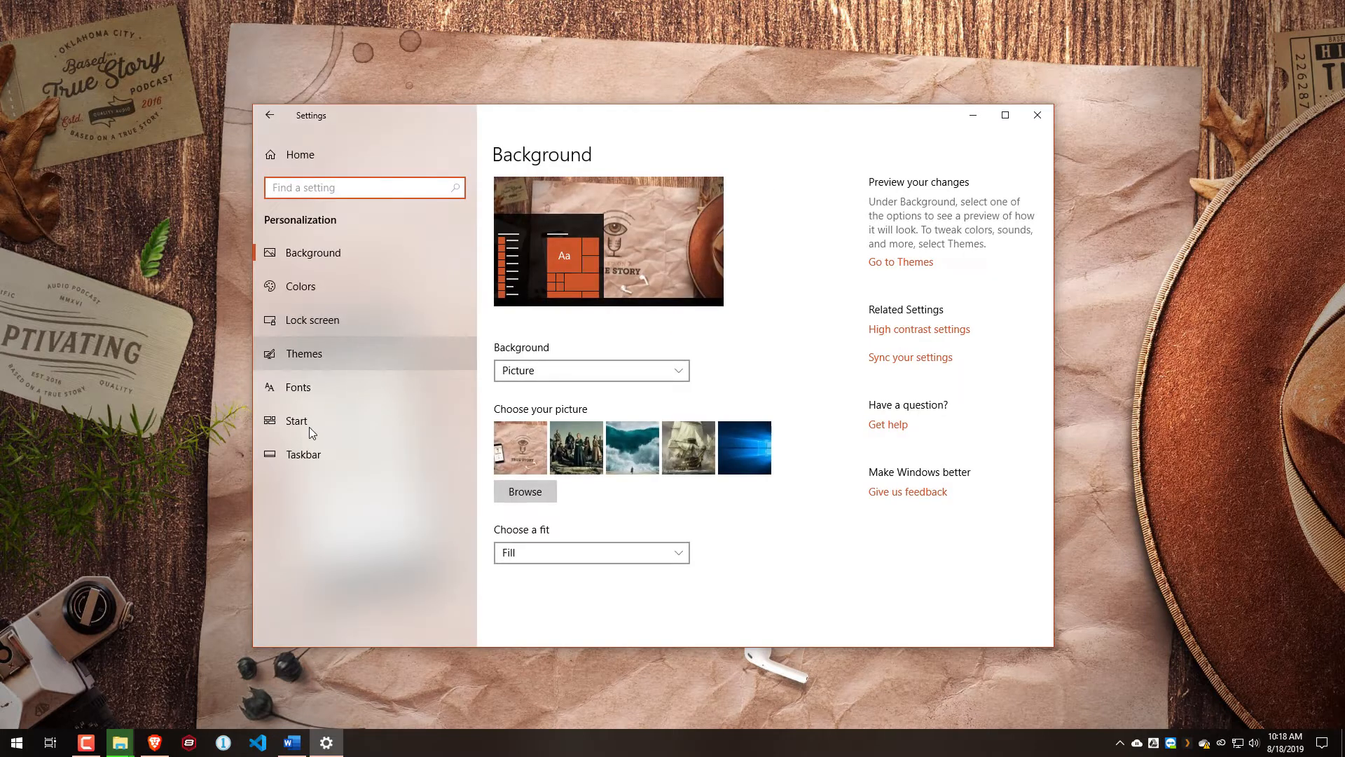
Step: In Start settings' folders-on-Start list, switch the Videos folder On
left_click(297, 420)
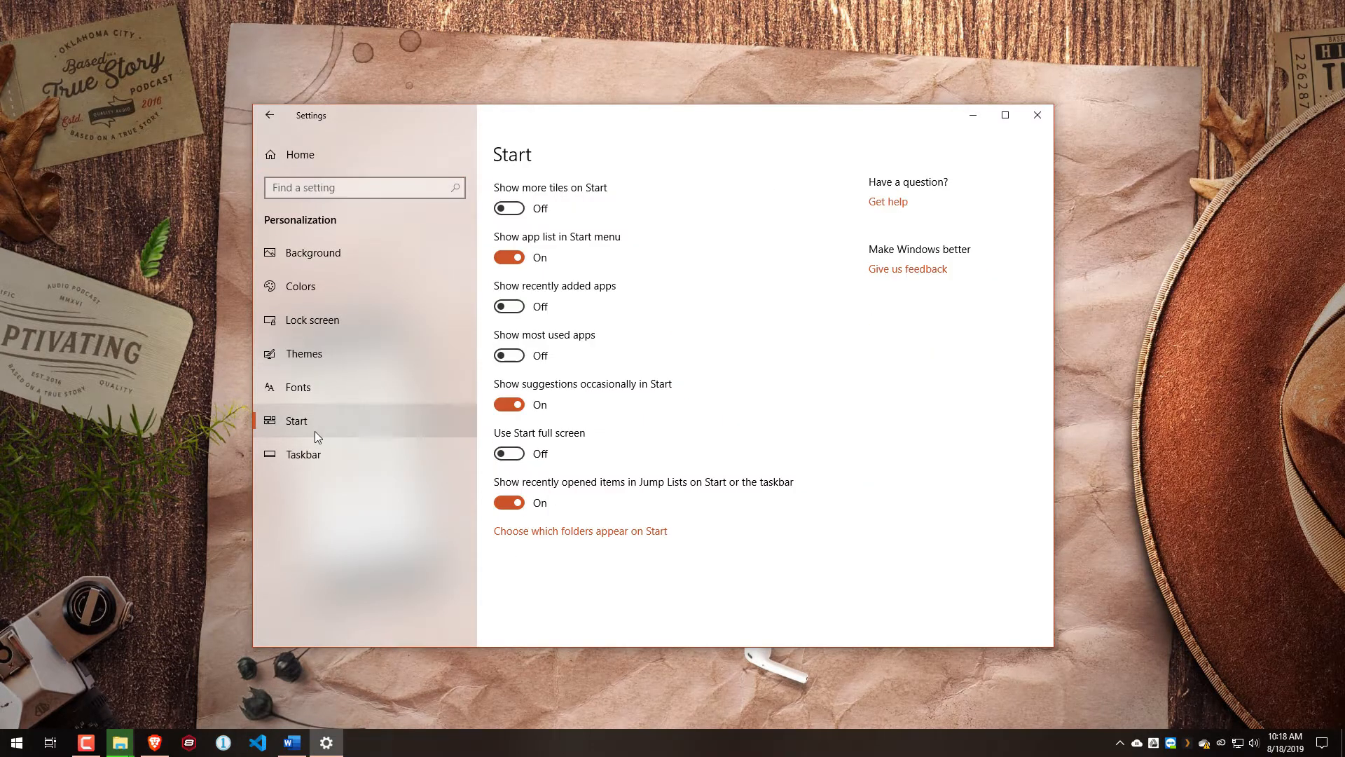
mouse_move(554, 543)
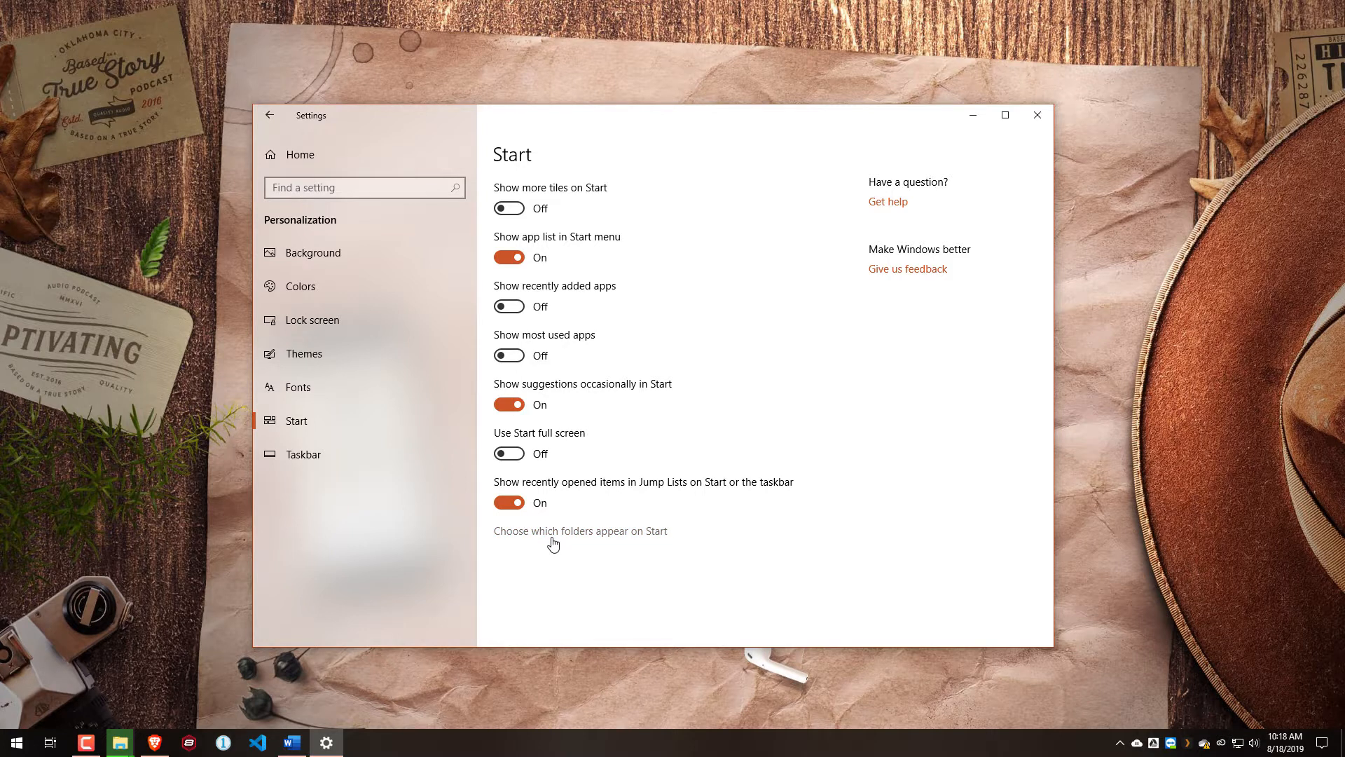
left_click(578, 530)
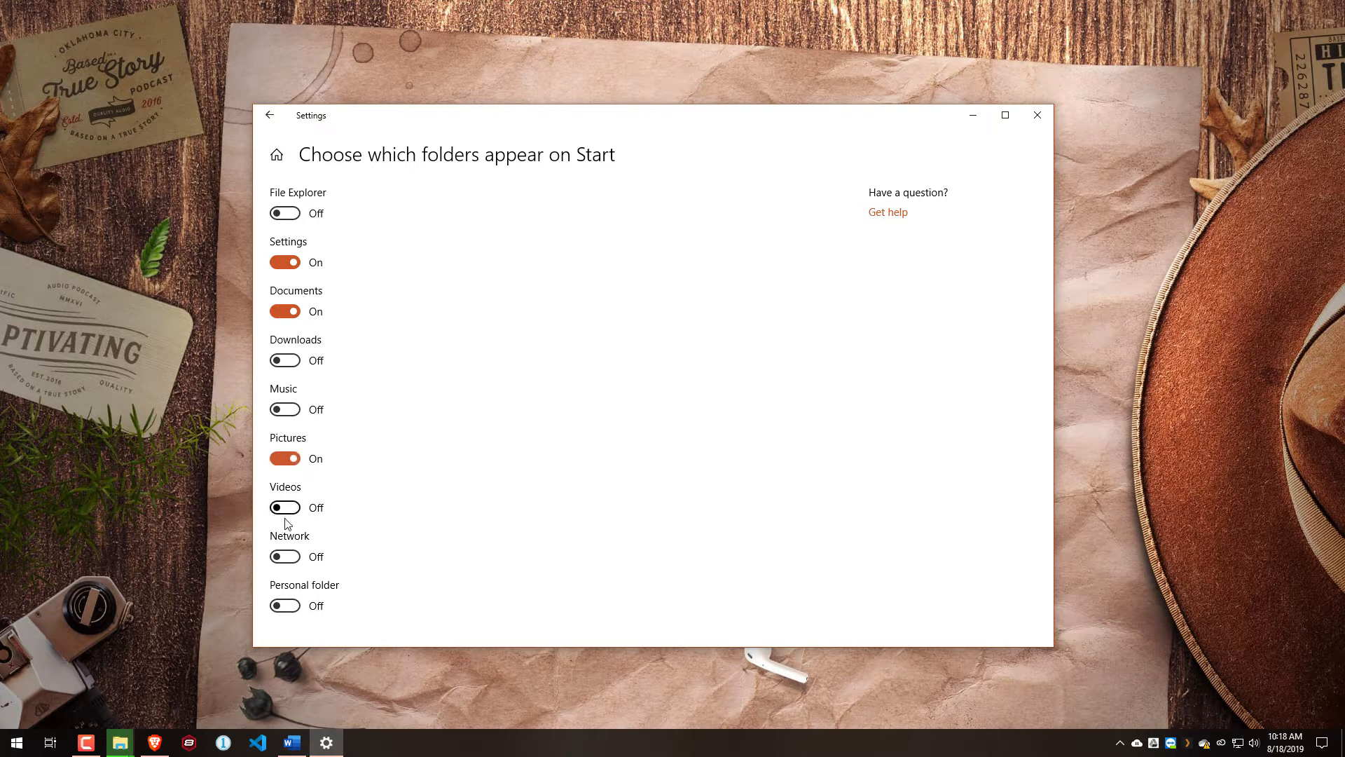
left_click(284, 506)
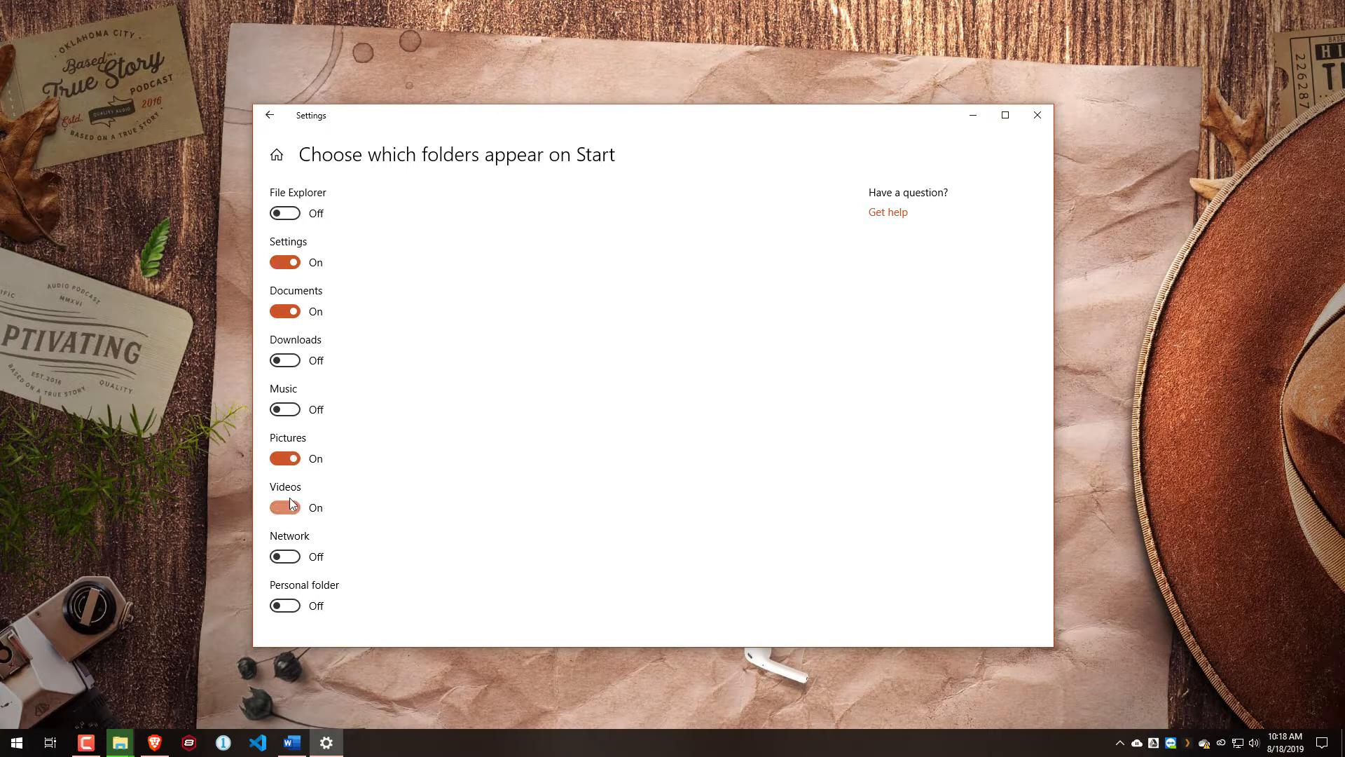
Step: Launch the Videos folder in File Explorer from its new Start menu shortcut
left_click(14, 743)
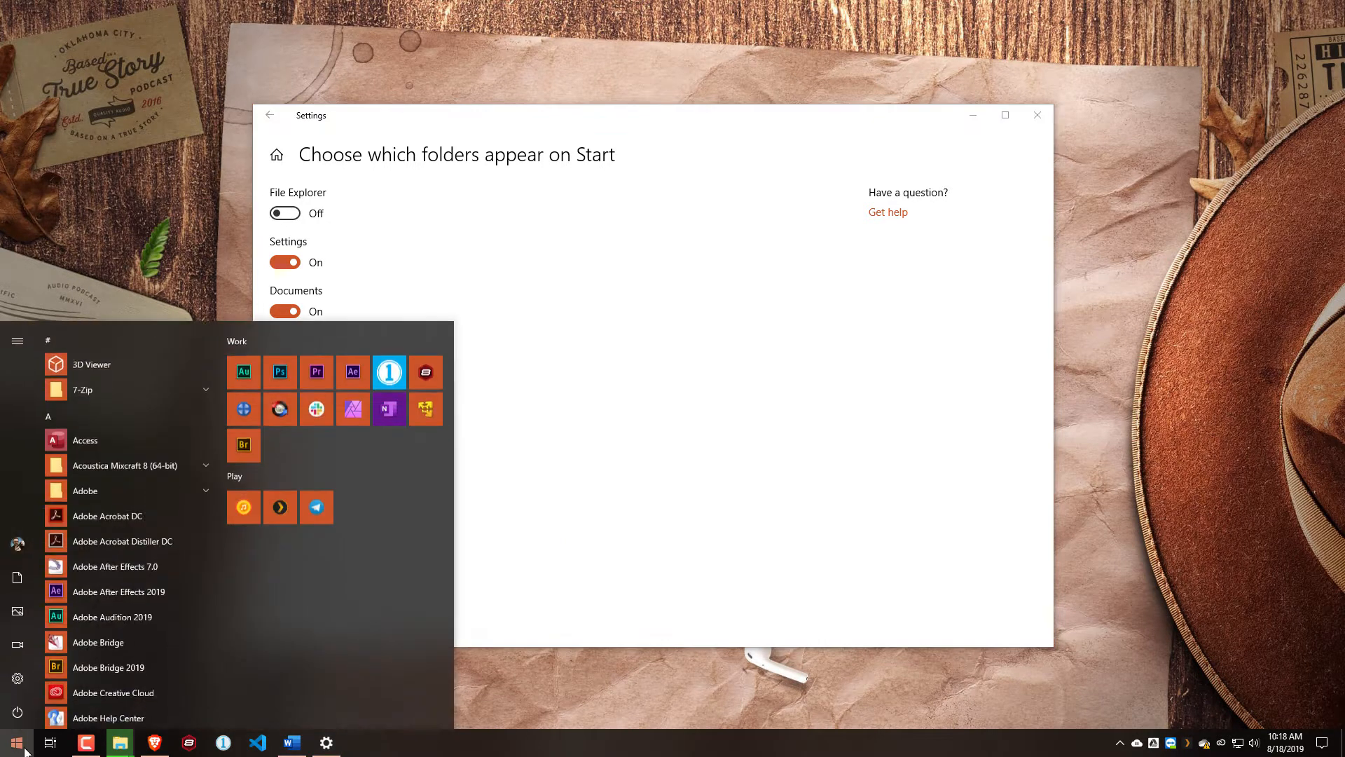
mouse_move(17, 644)
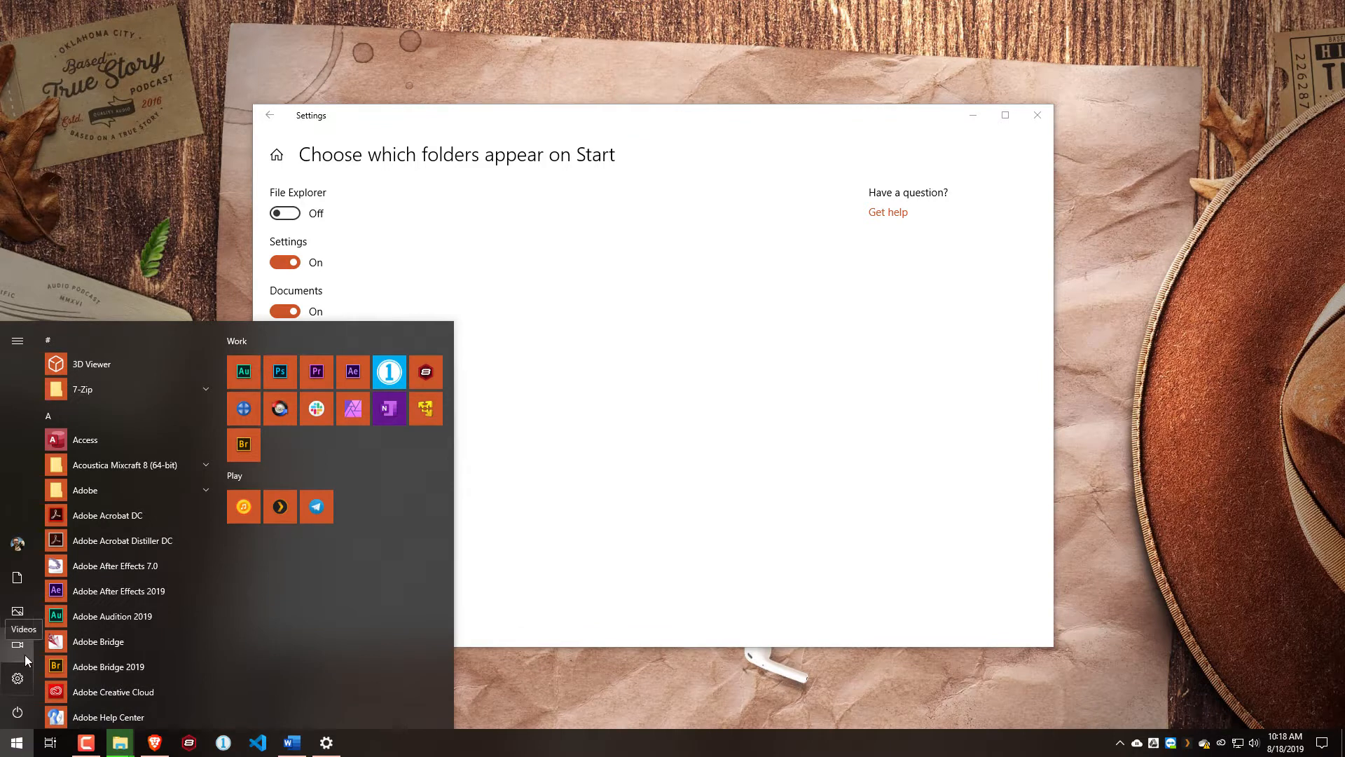
left_click(17, 622)
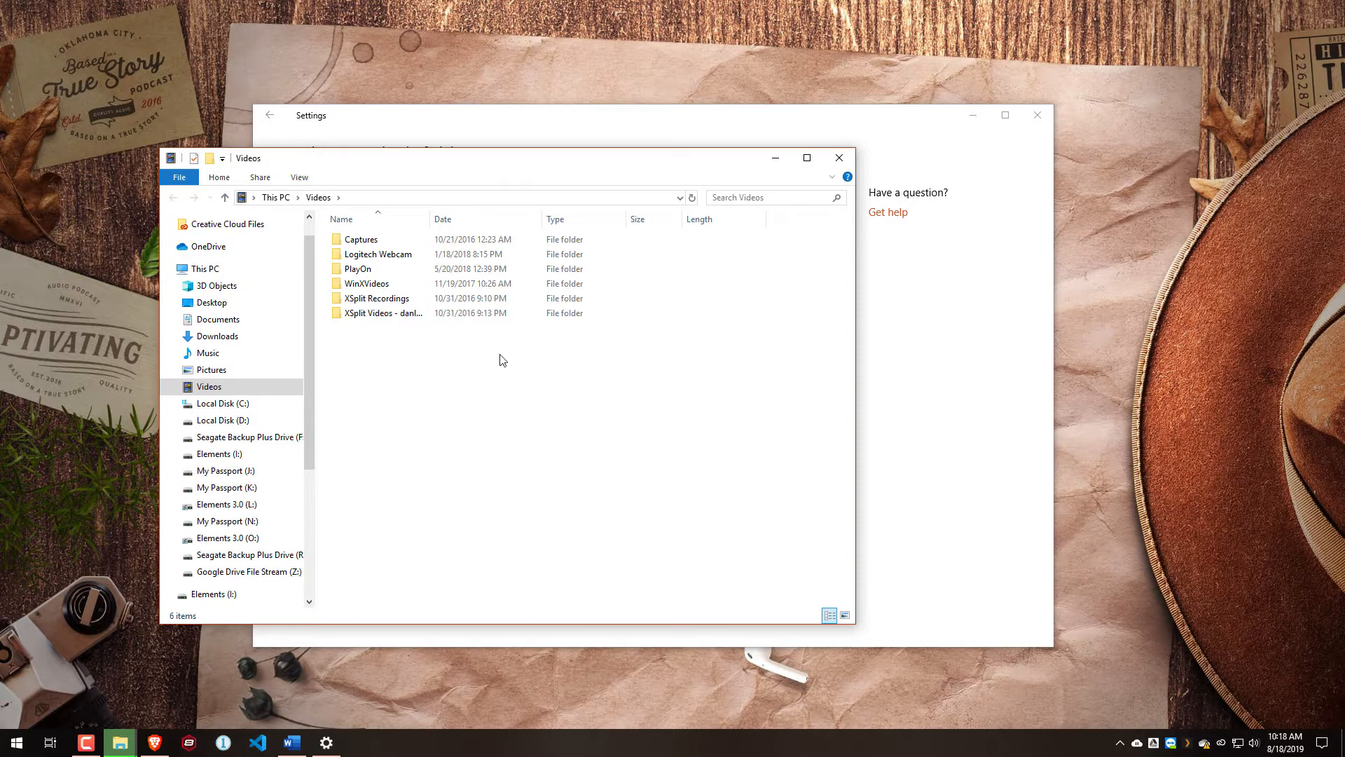
mouse_move(569, 381)
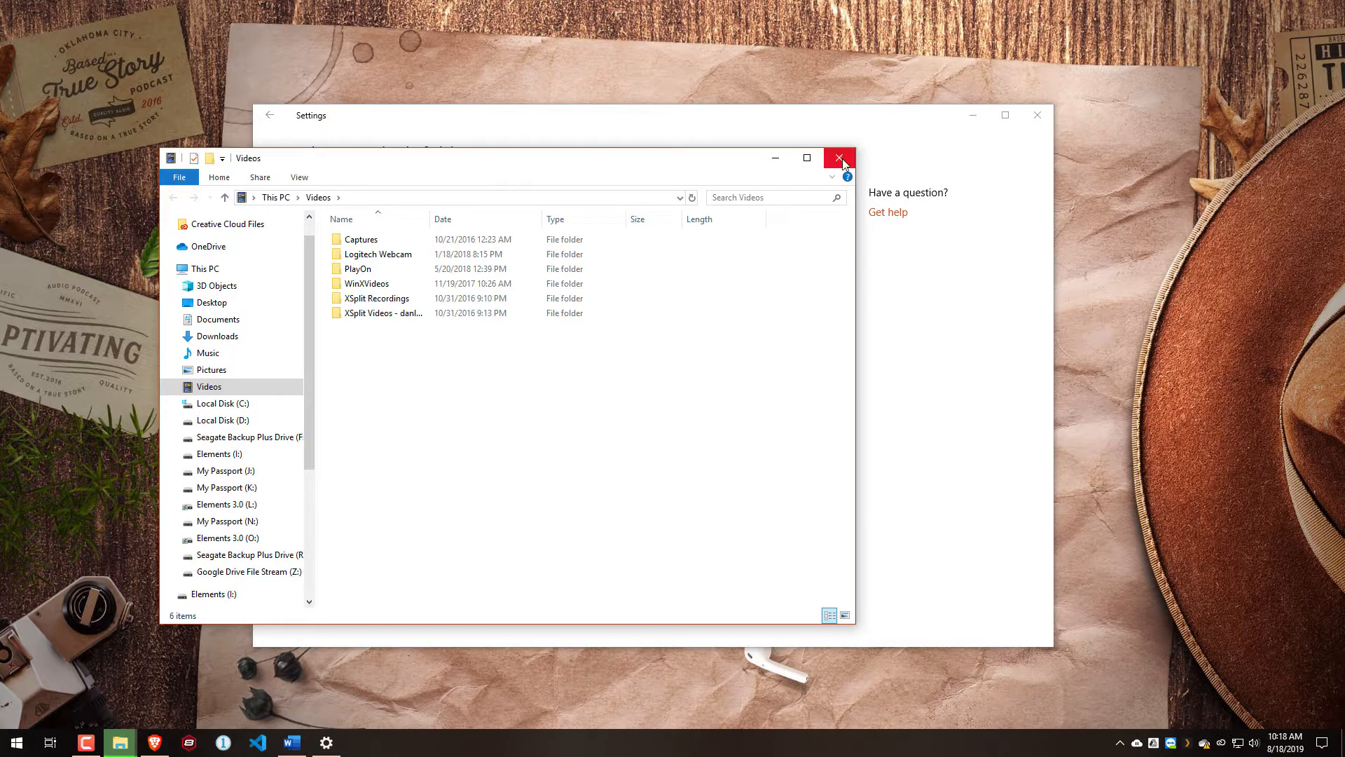
Step: Close the Videos Explorer window and bring the Start menu back up over Settings
left_click(838, 159)
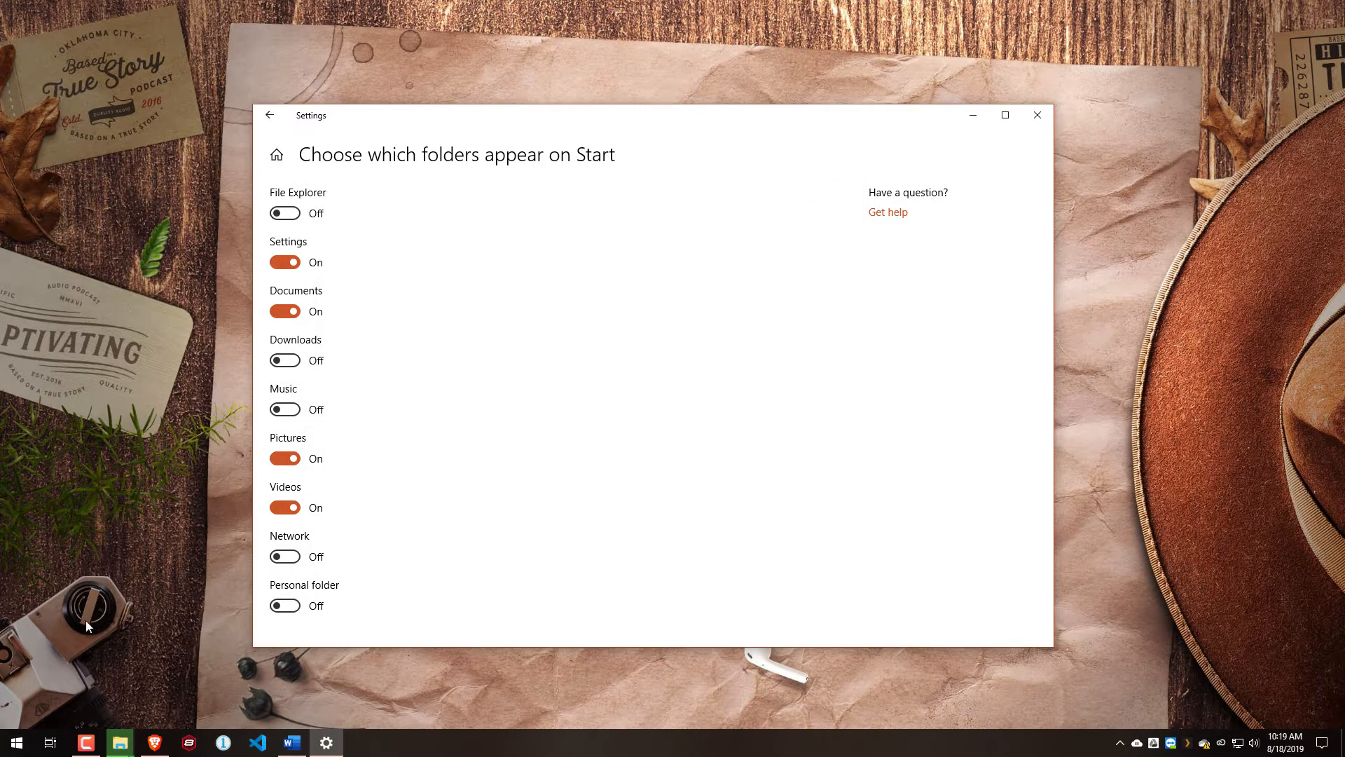
left_click(15, 743)
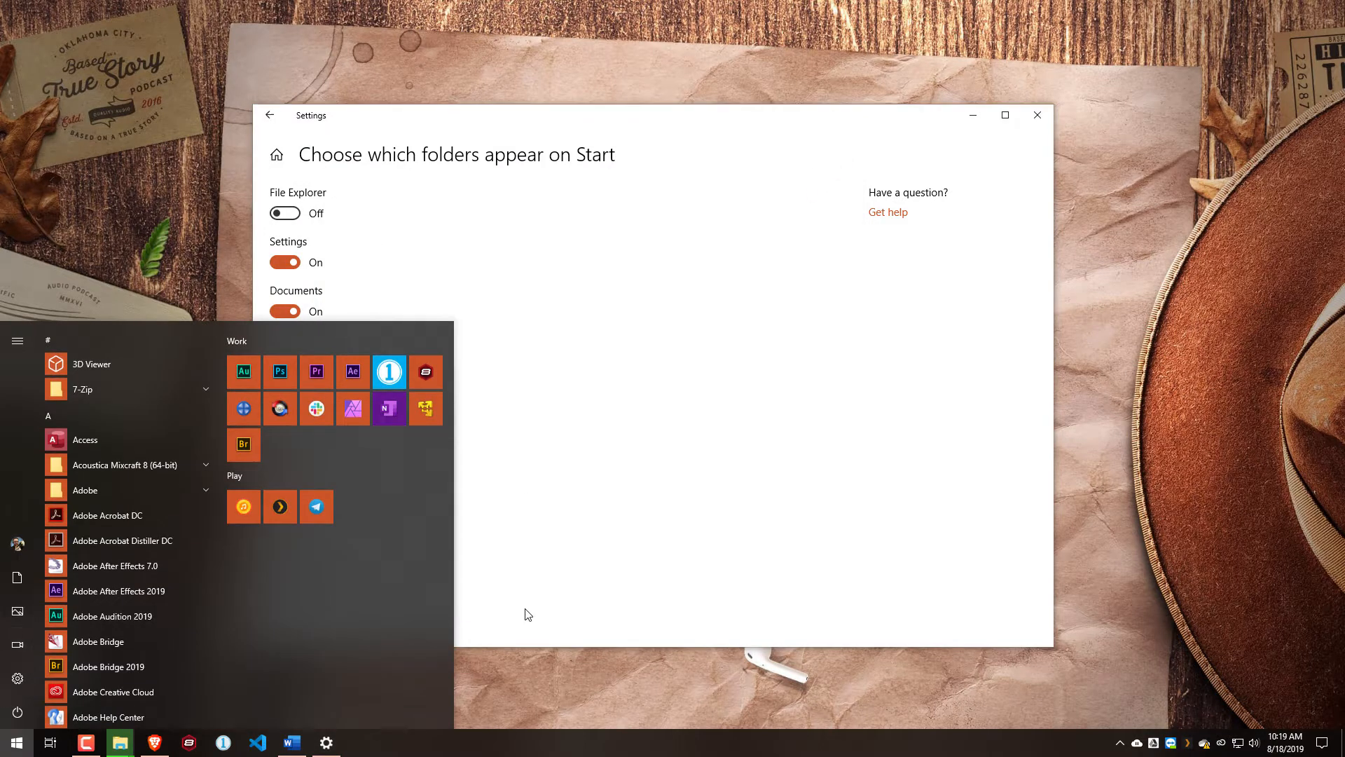
scroll("down", 3)
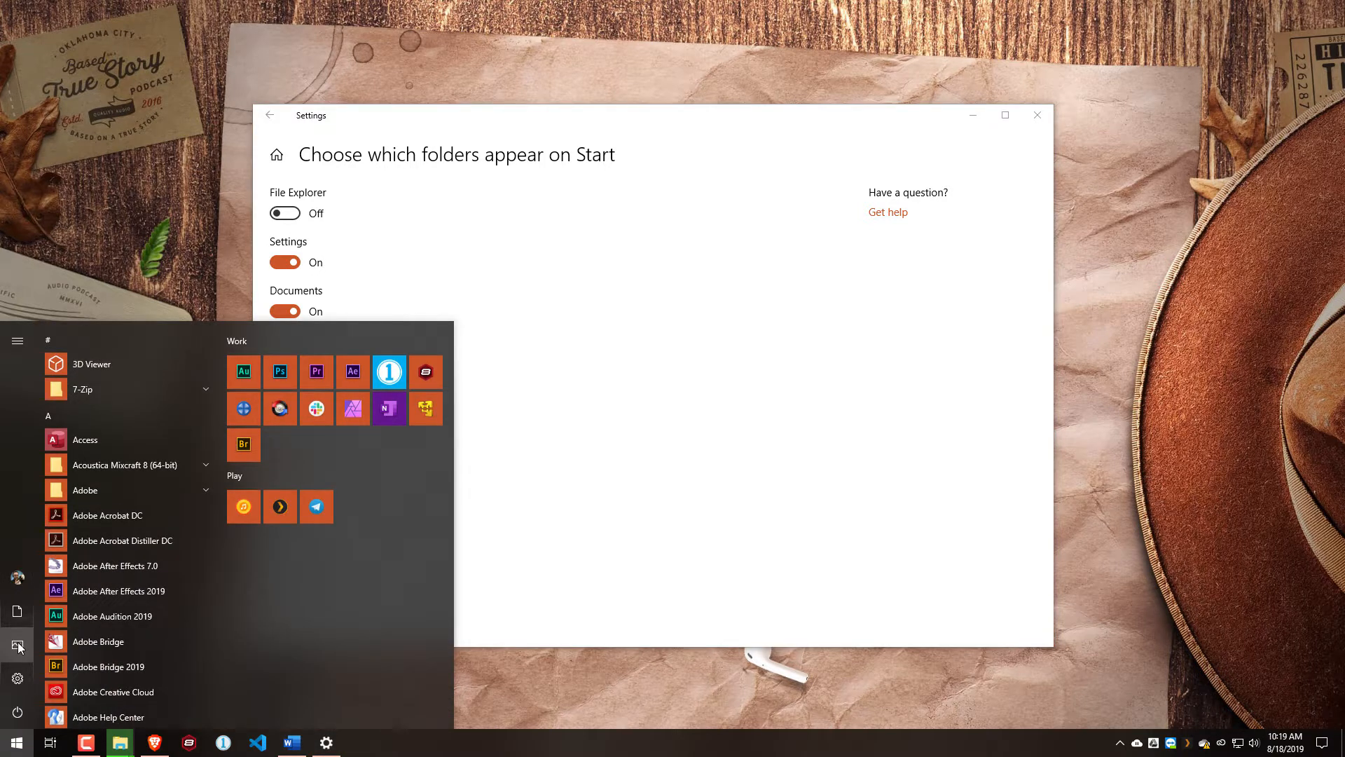
mouse_move(17, 617)
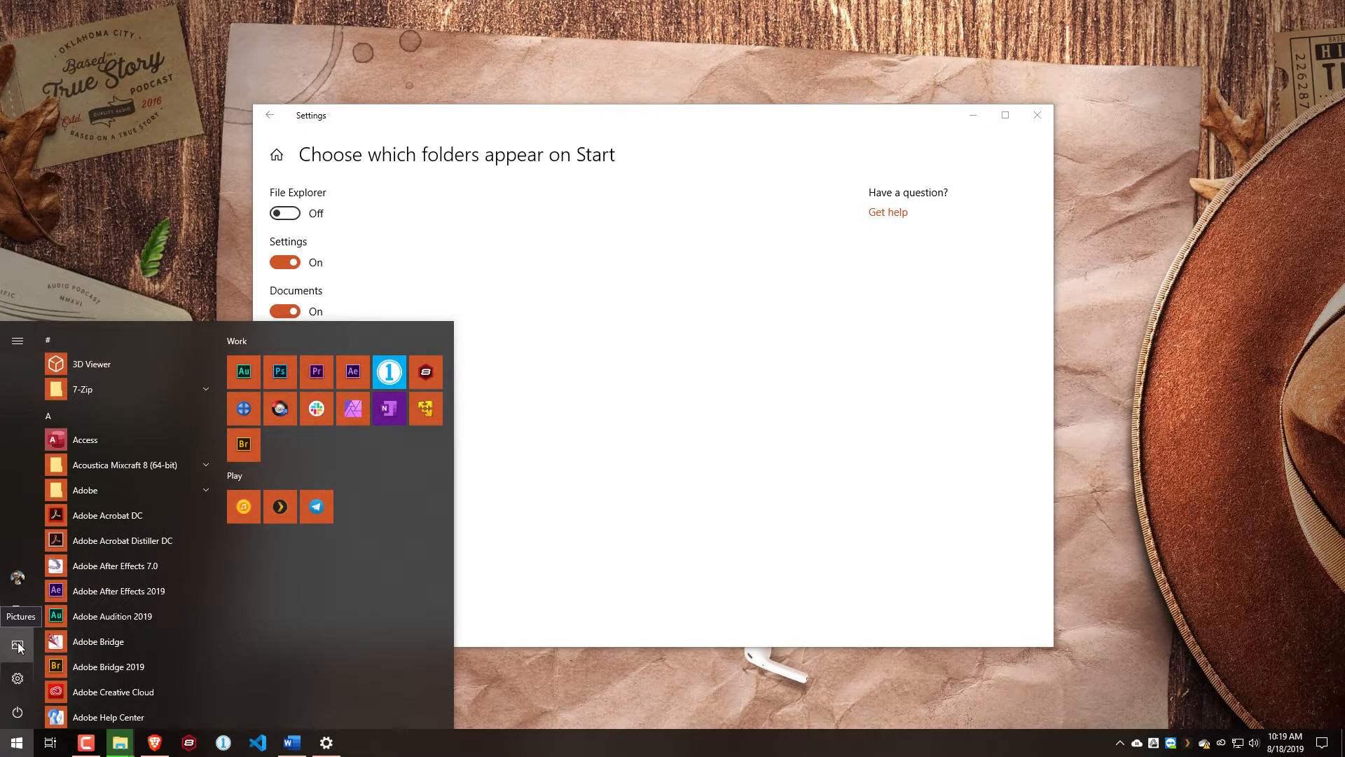
mouse_move(659, 541)
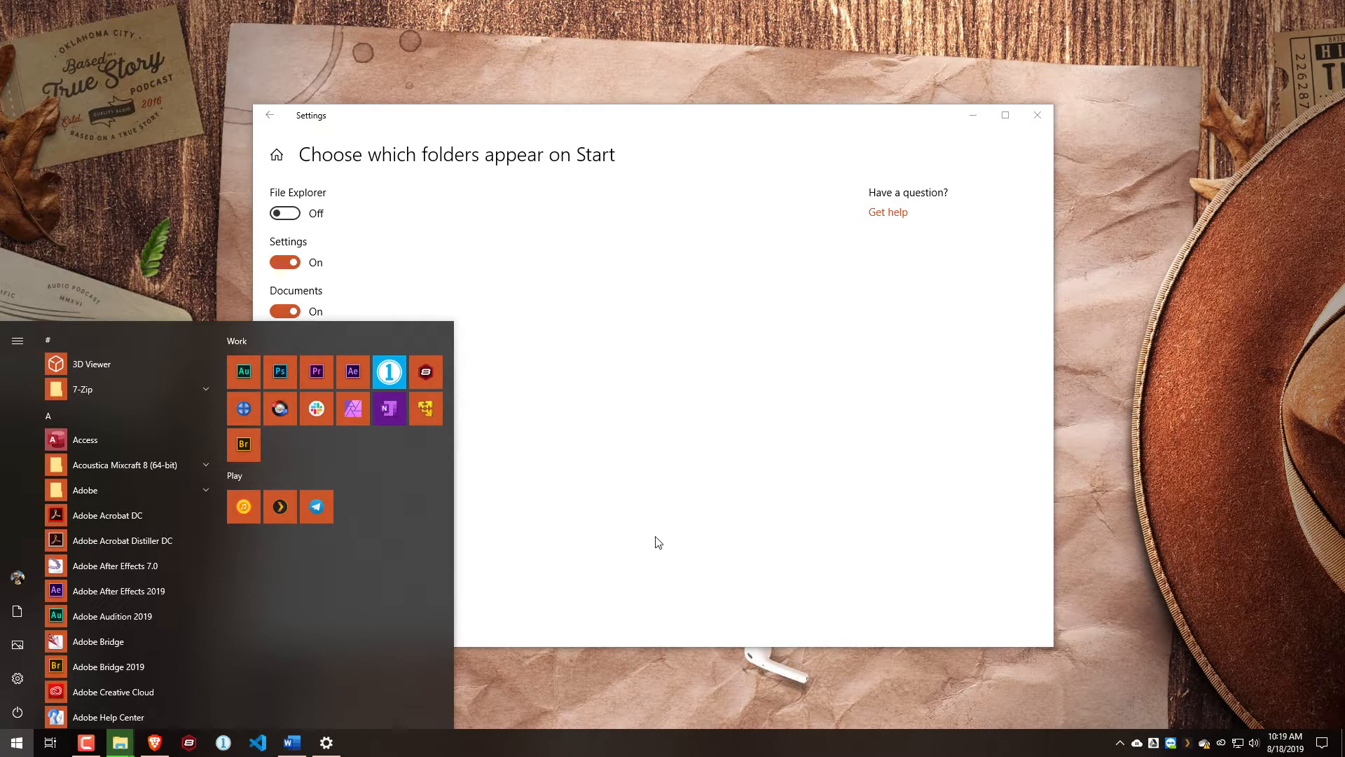
mouse_move(17, 678)
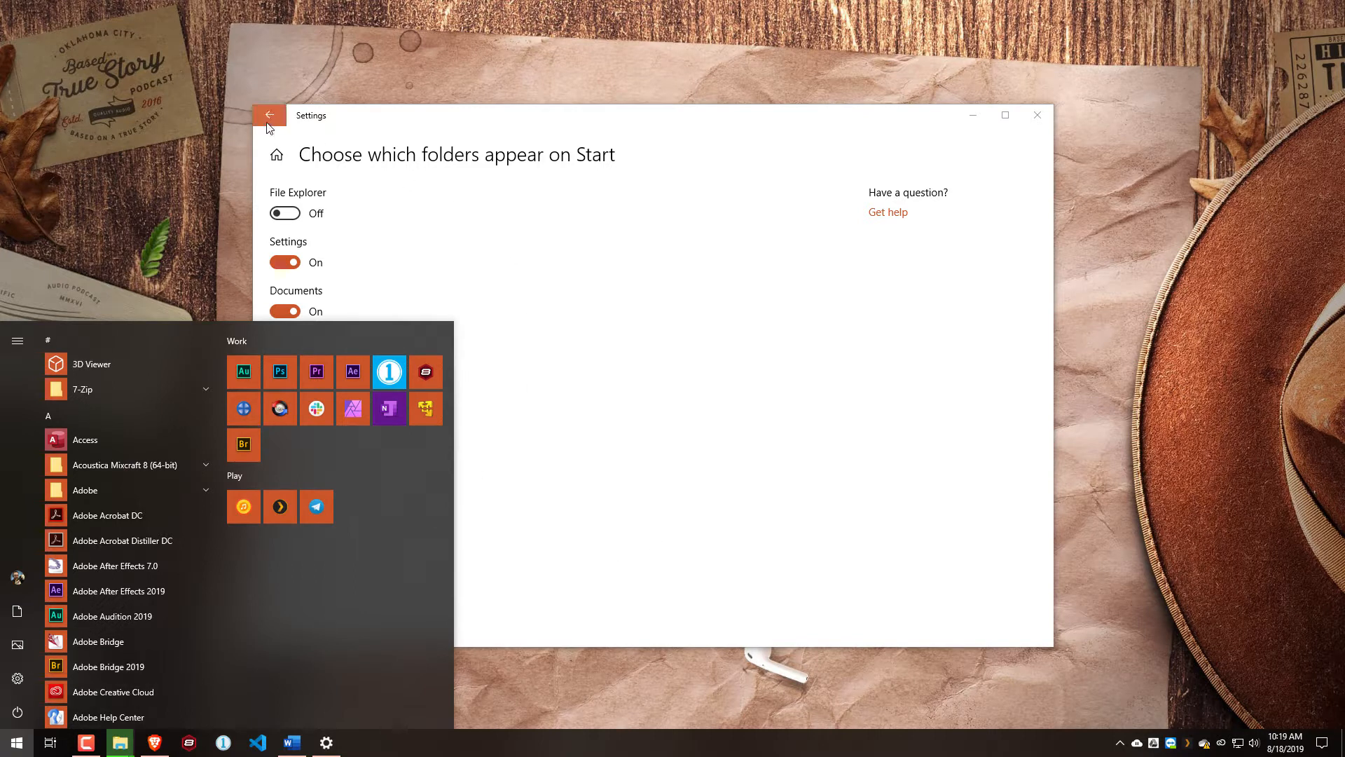
Step: Return to the folders-on-Start list and leave the Videos folder switched Off again
left_click(269, 115)
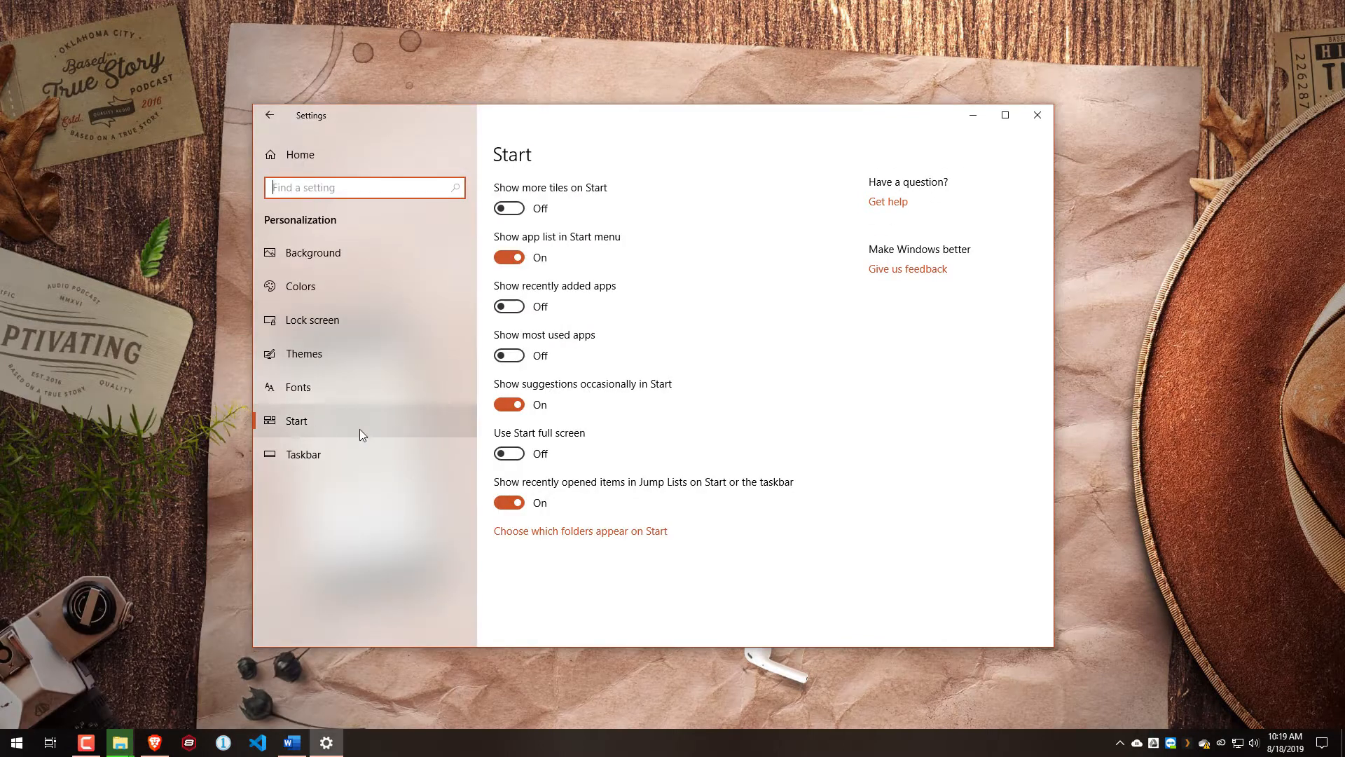
mouse_move(396, 455)
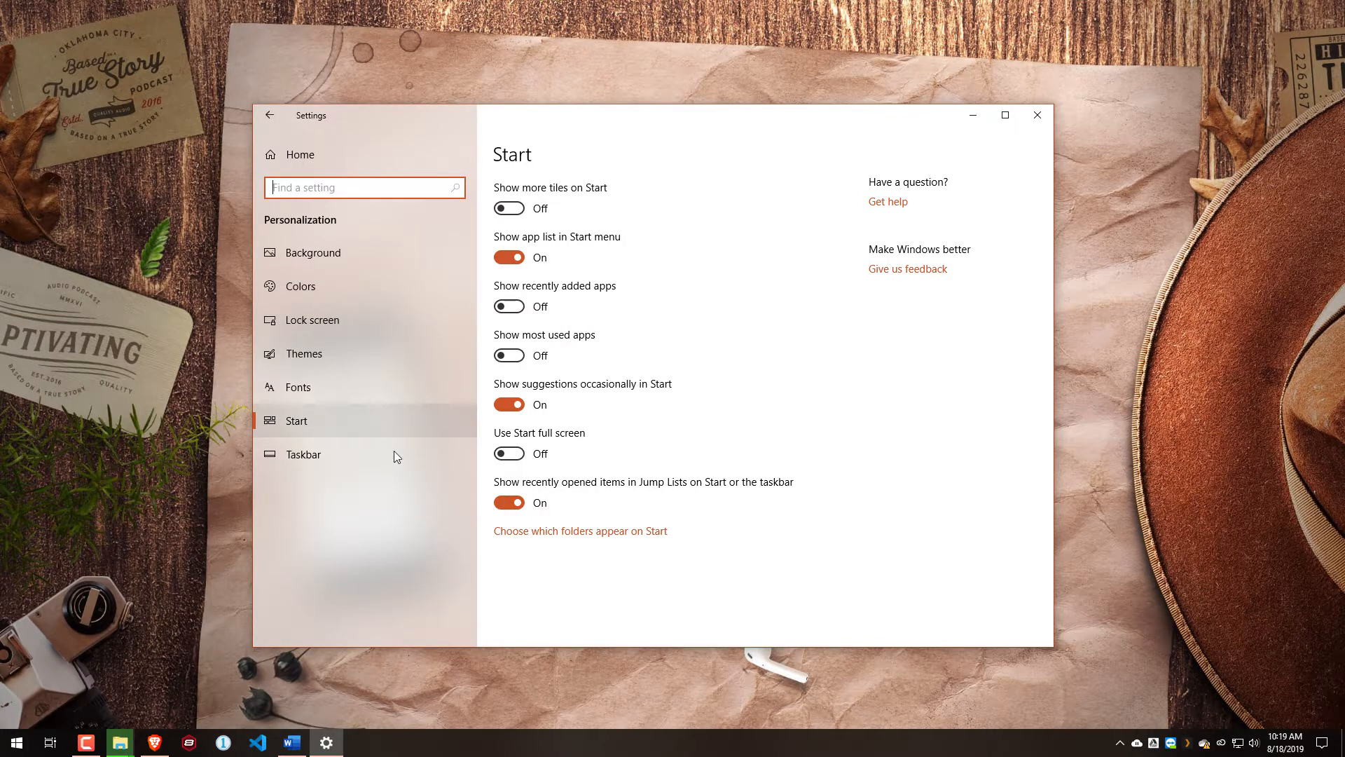
left_click(580, 530)
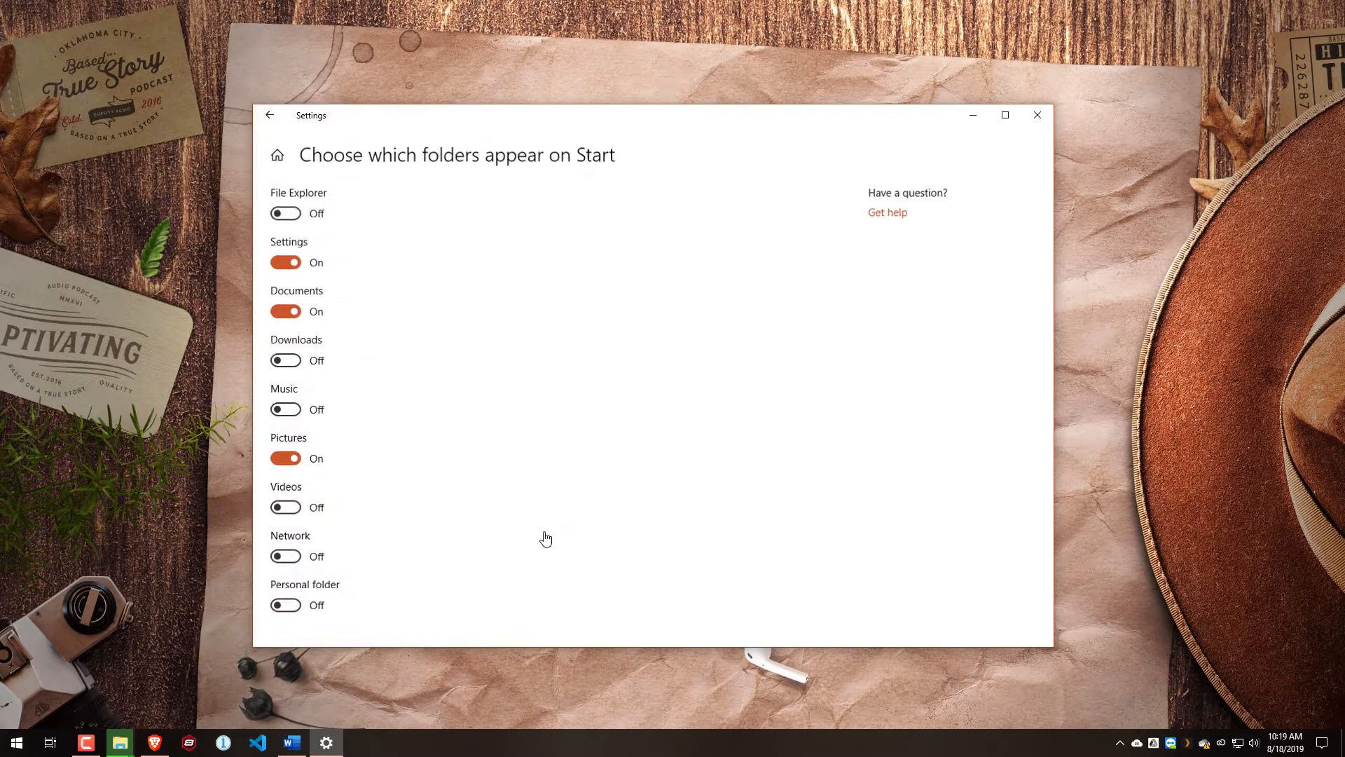
left_click(285, 507)
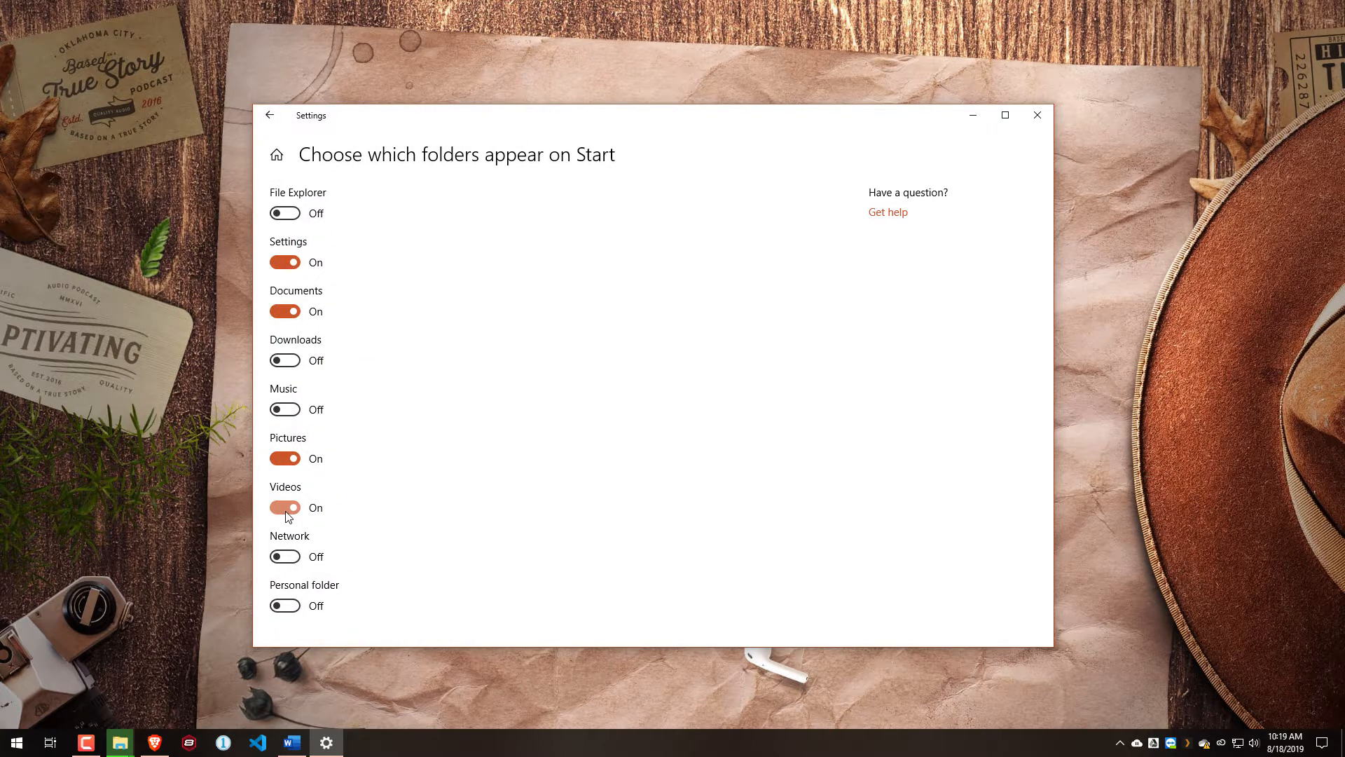
left_click(284, 508)
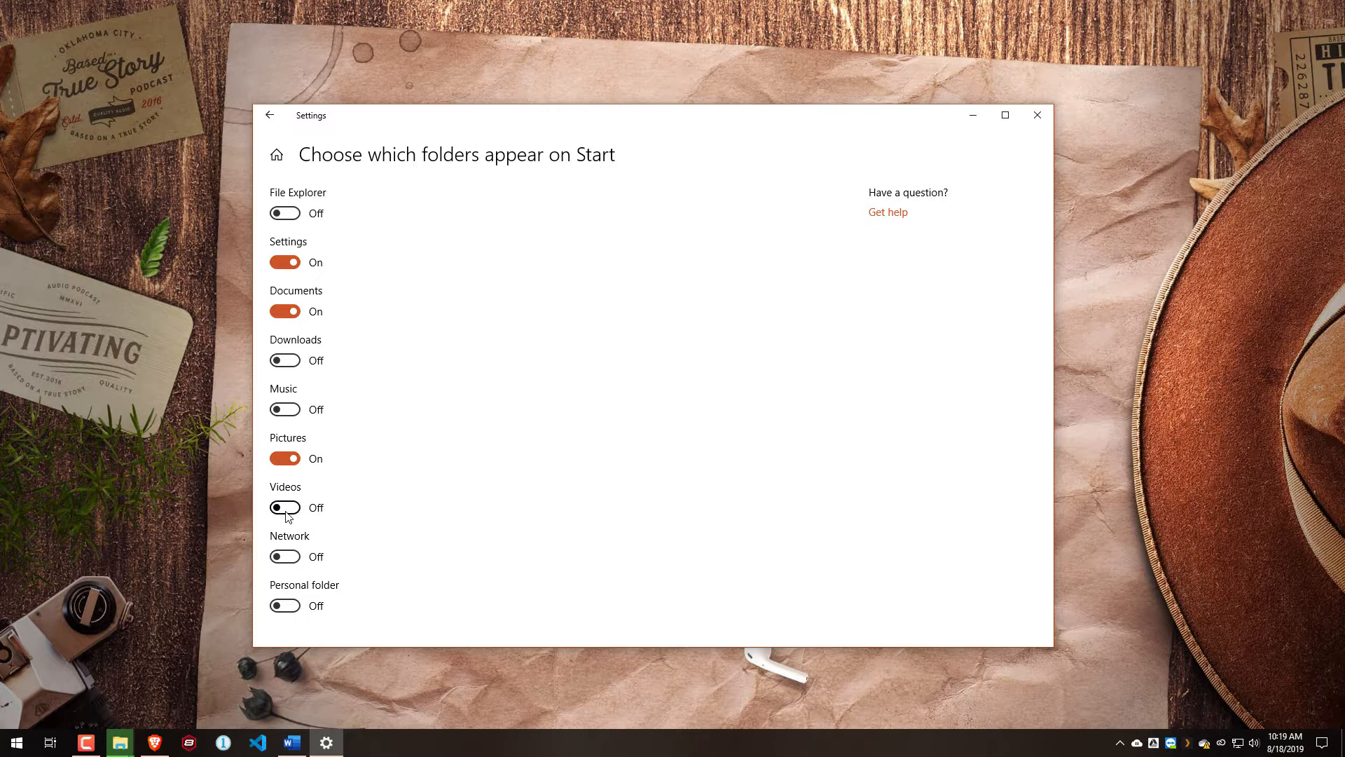